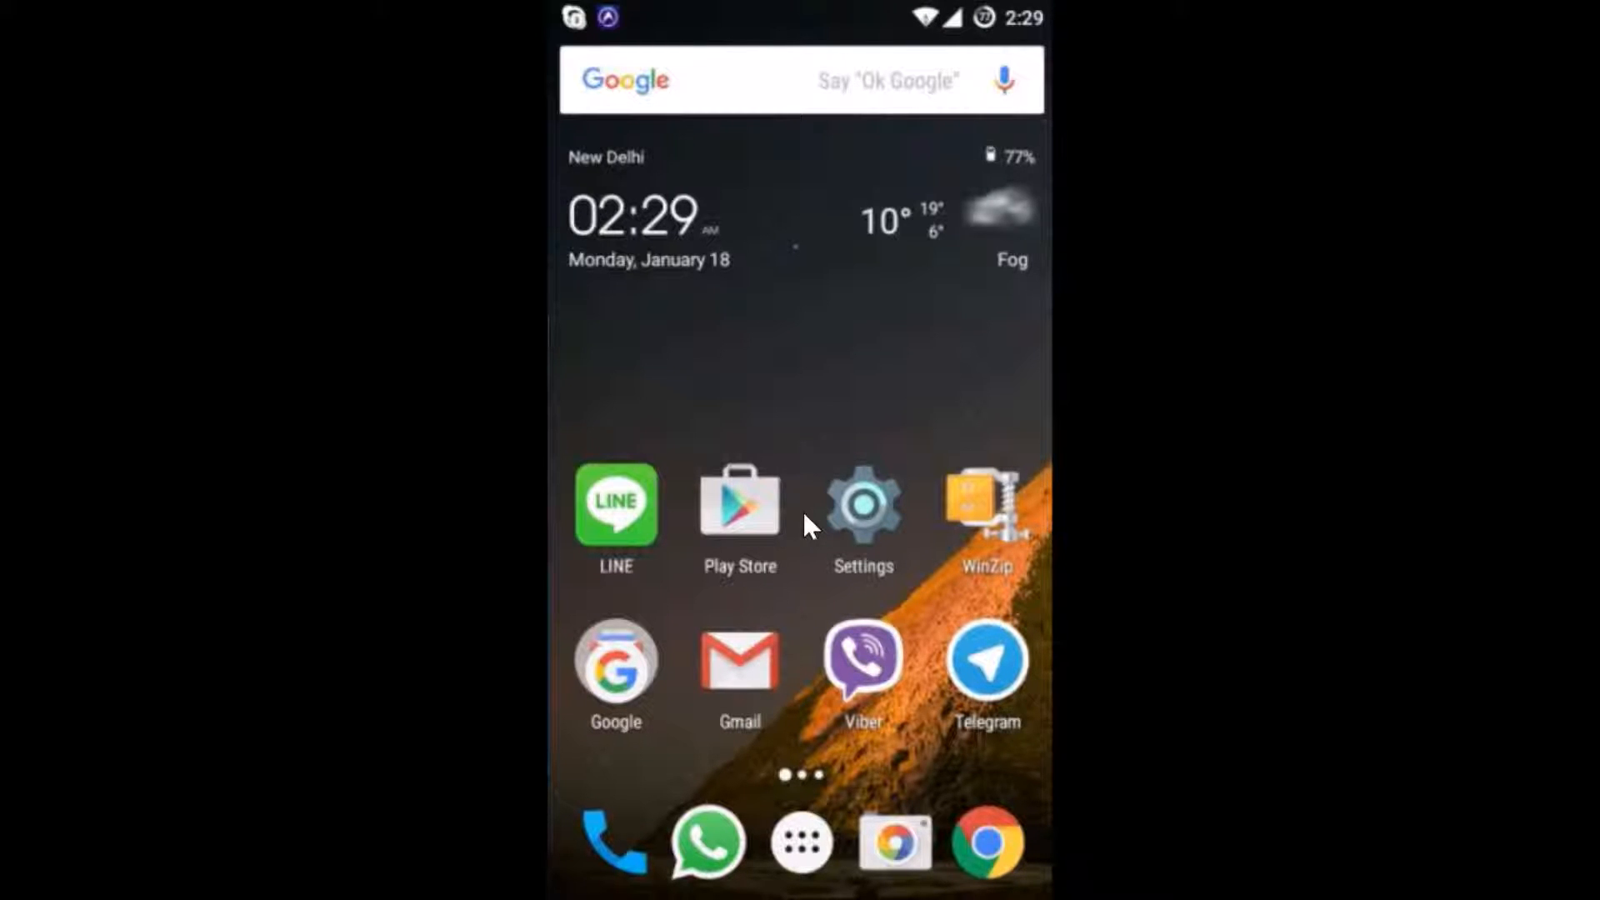
Step: Launch the Settings app from the home screen and scroll down to open About phone
click(863, 508)
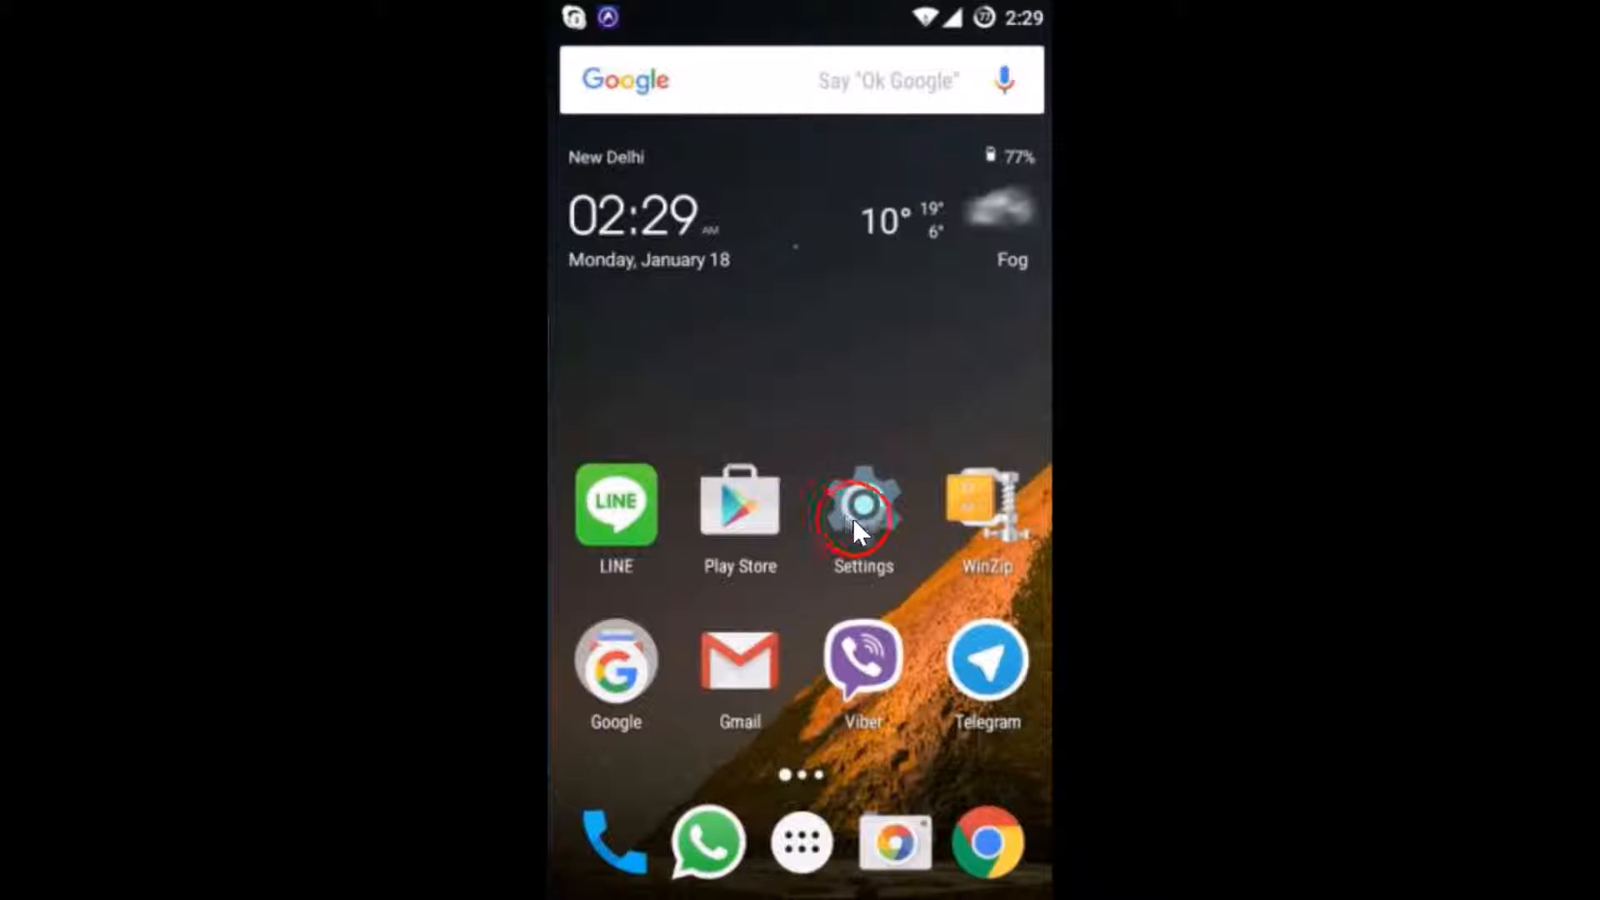
click(860, 507)
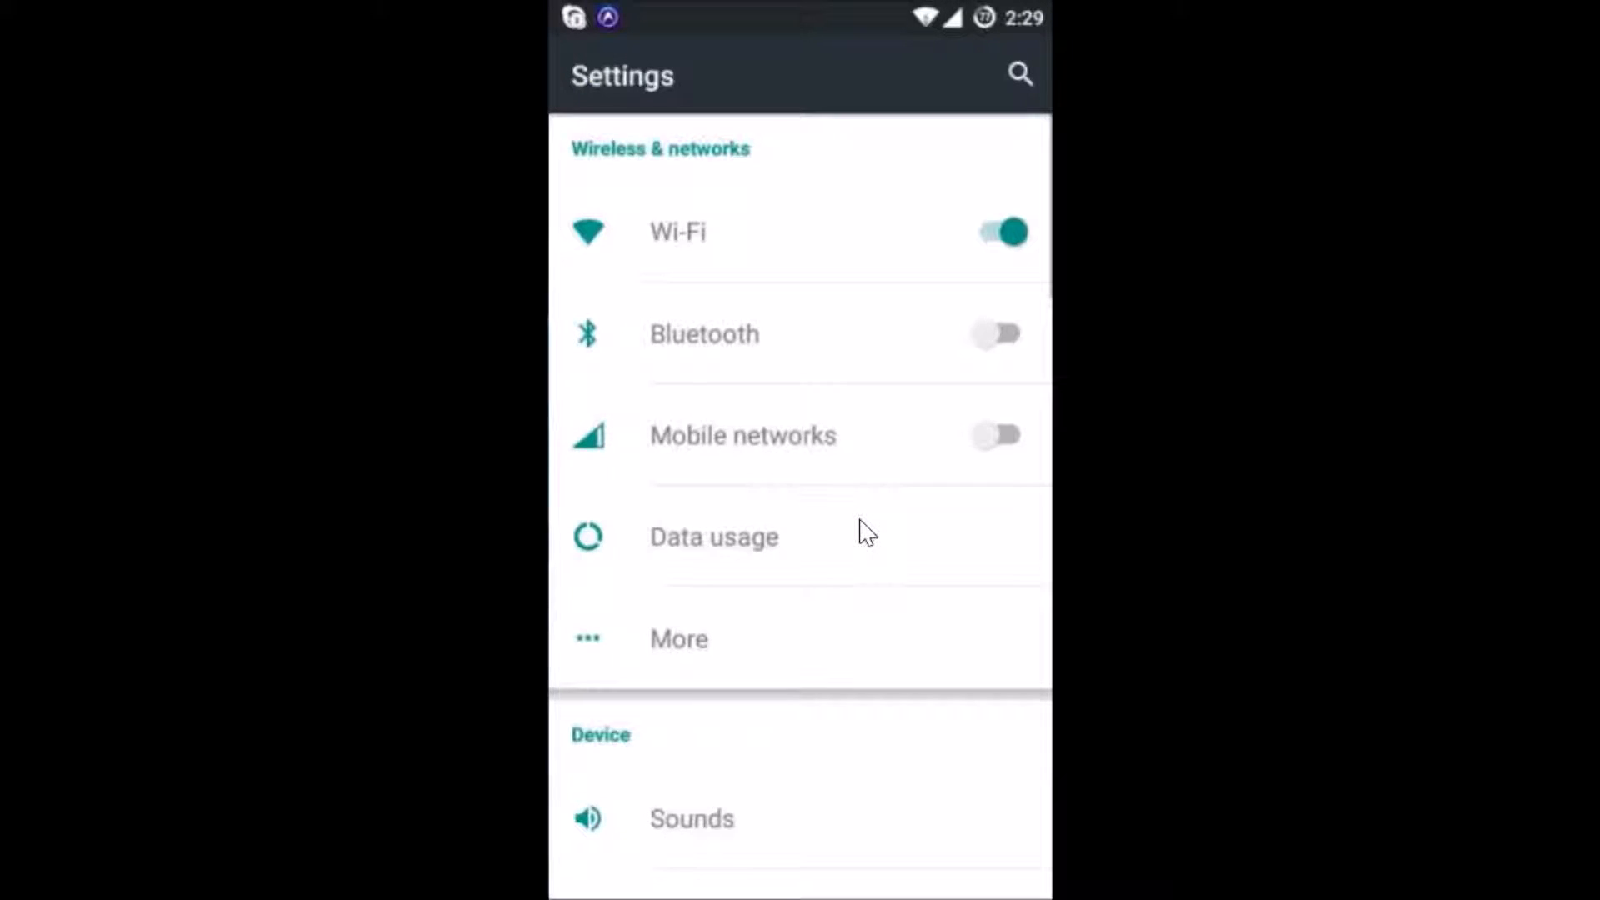
scroll(down, 3)
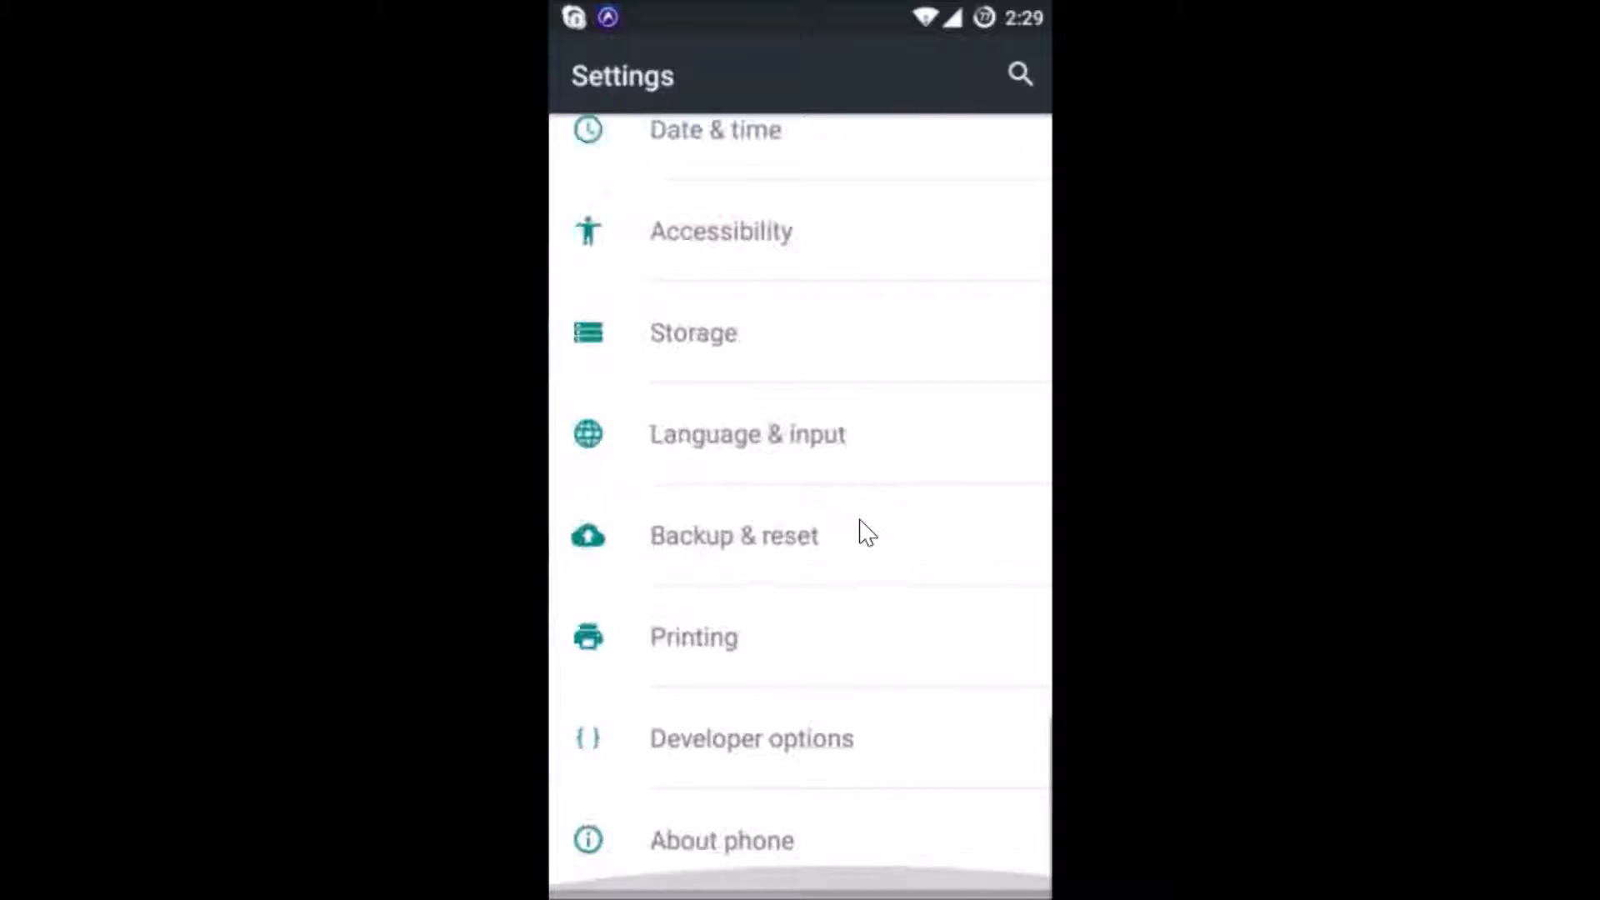
click(721, 840)
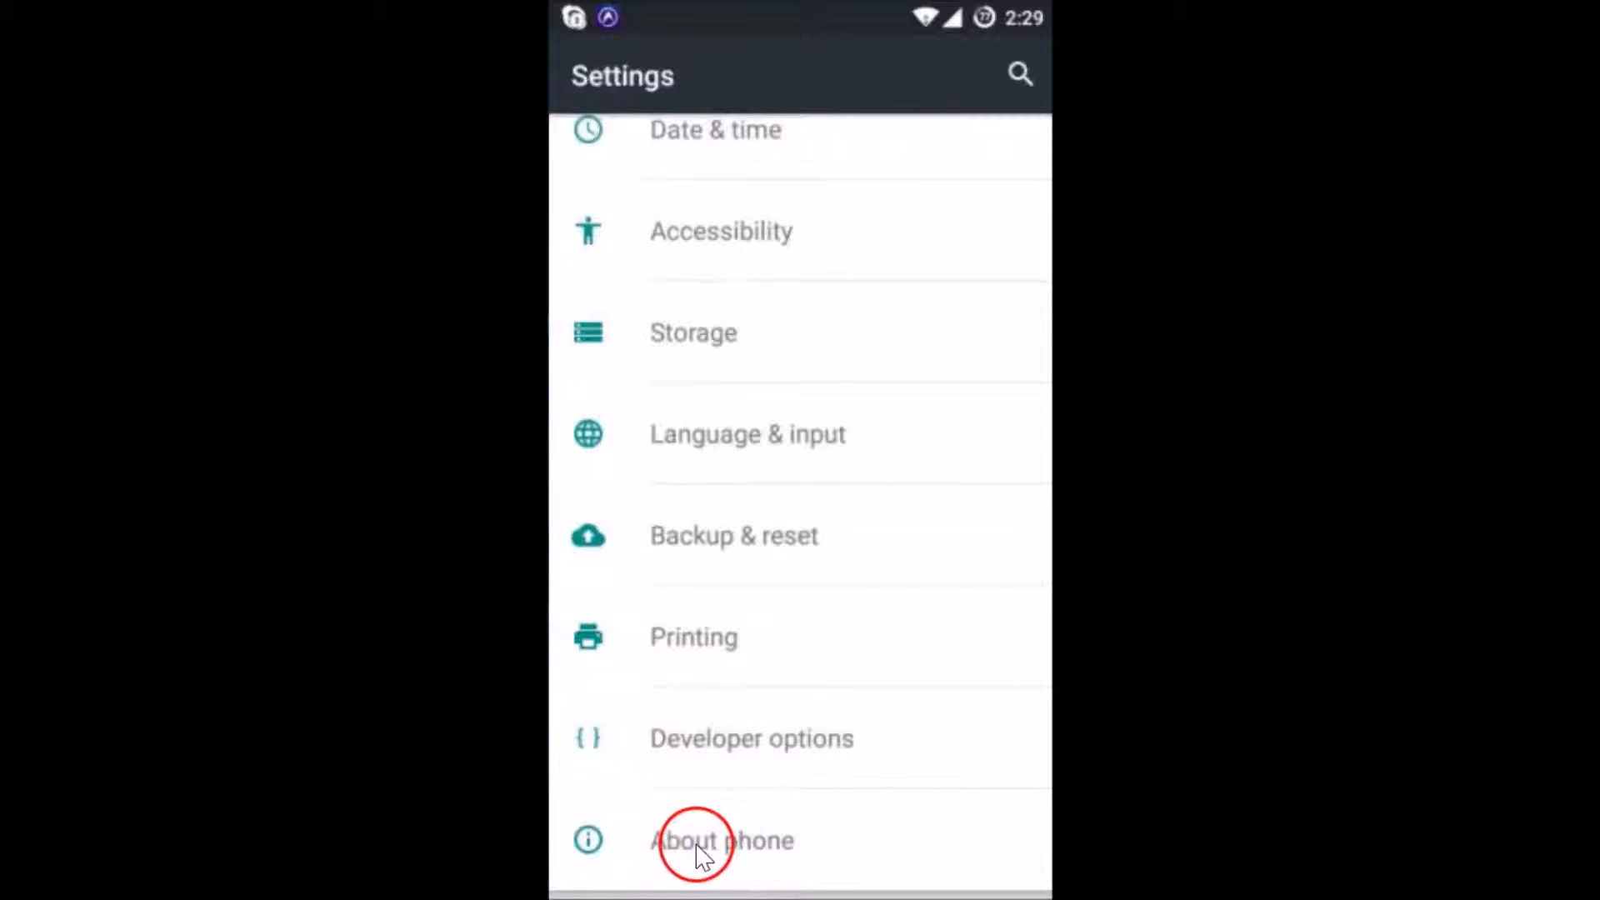
click(722, 840)
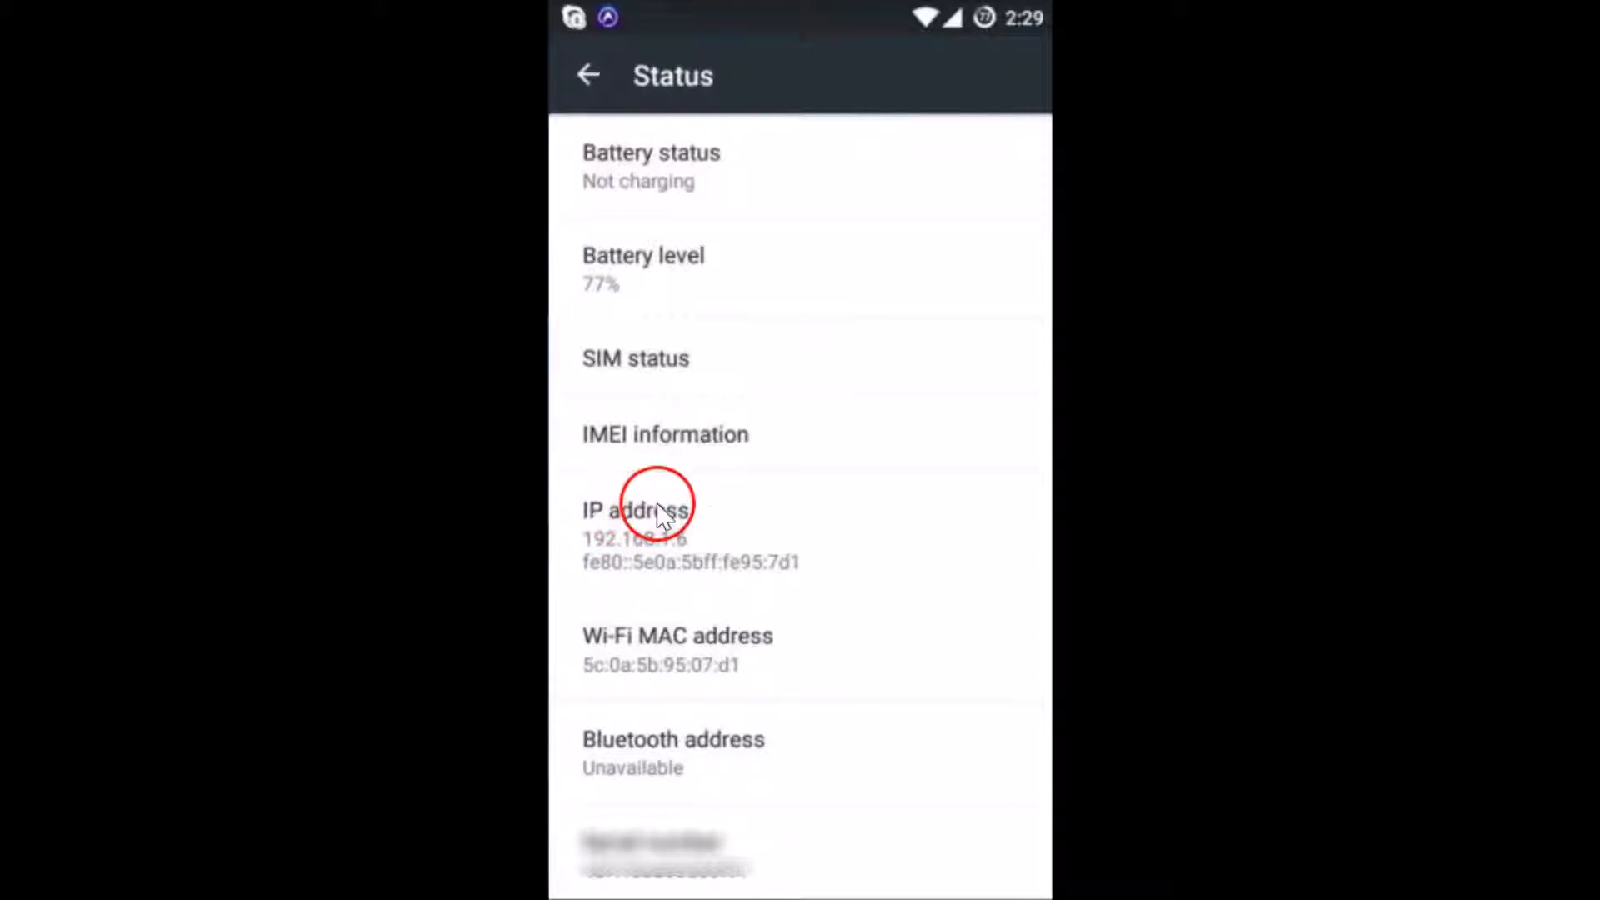
mouse_move(601, 550)
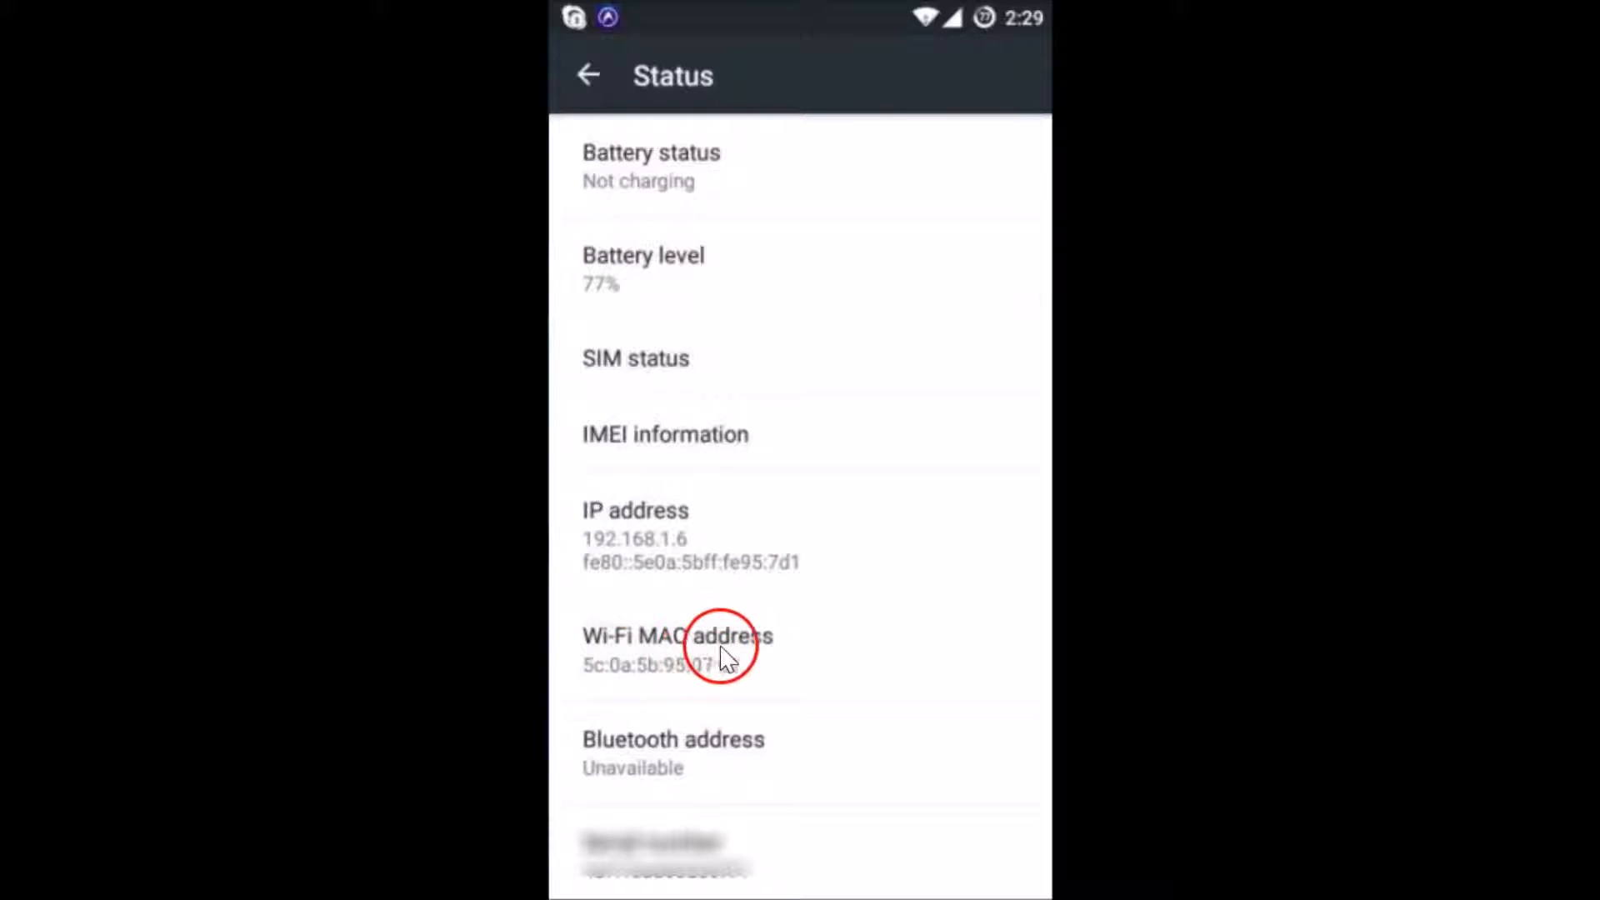
mouse_move(864, 641)
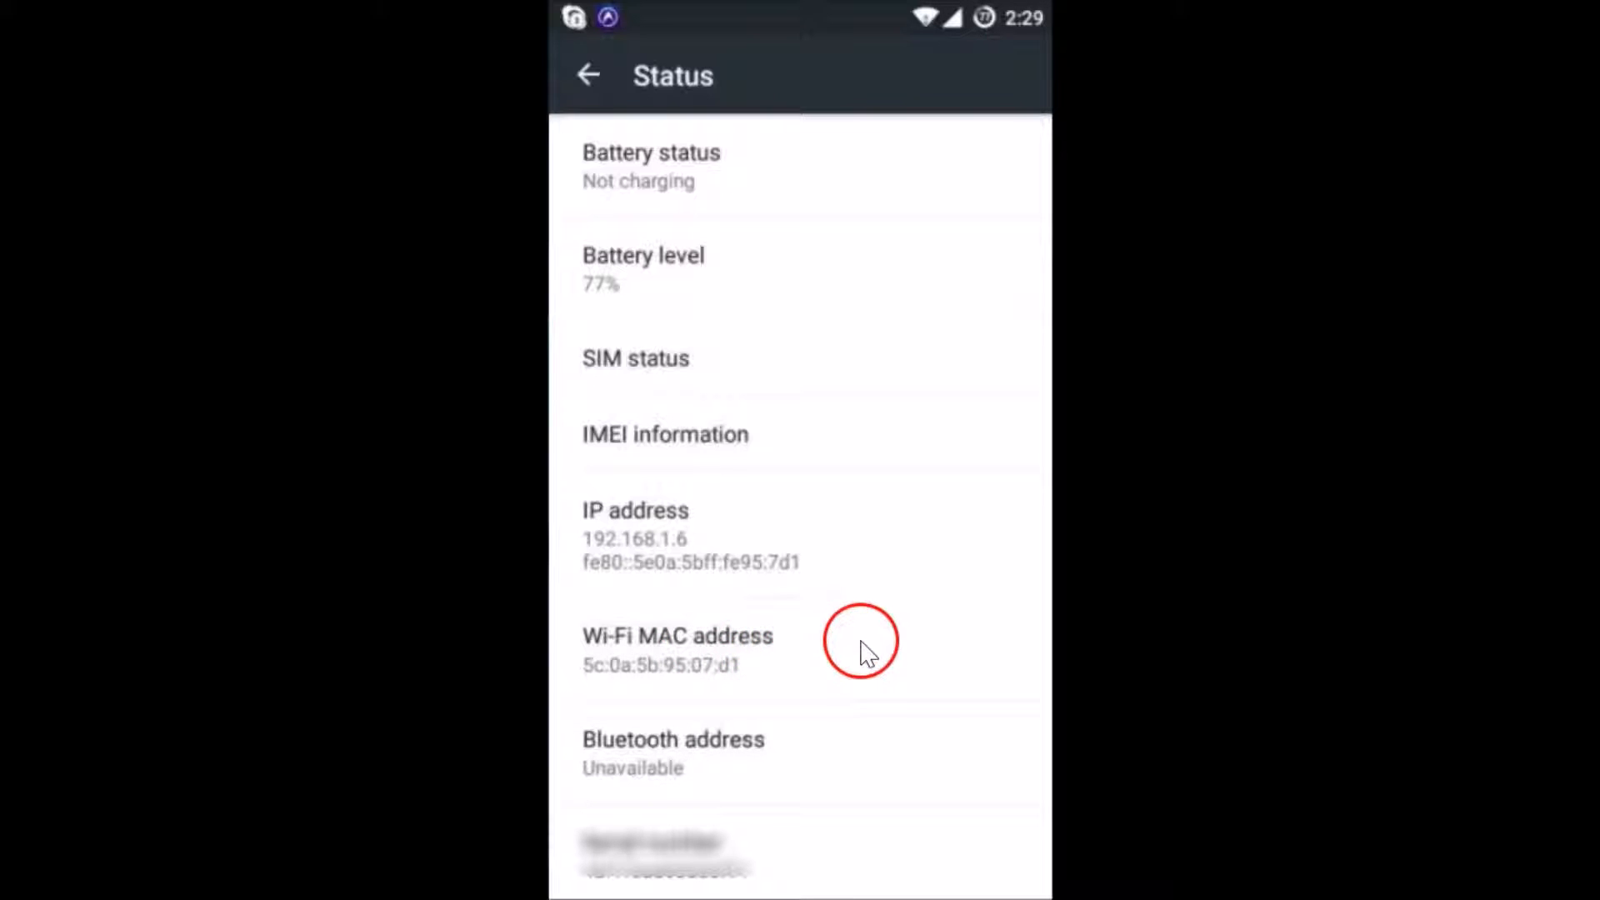
mouse_move(711, 510)
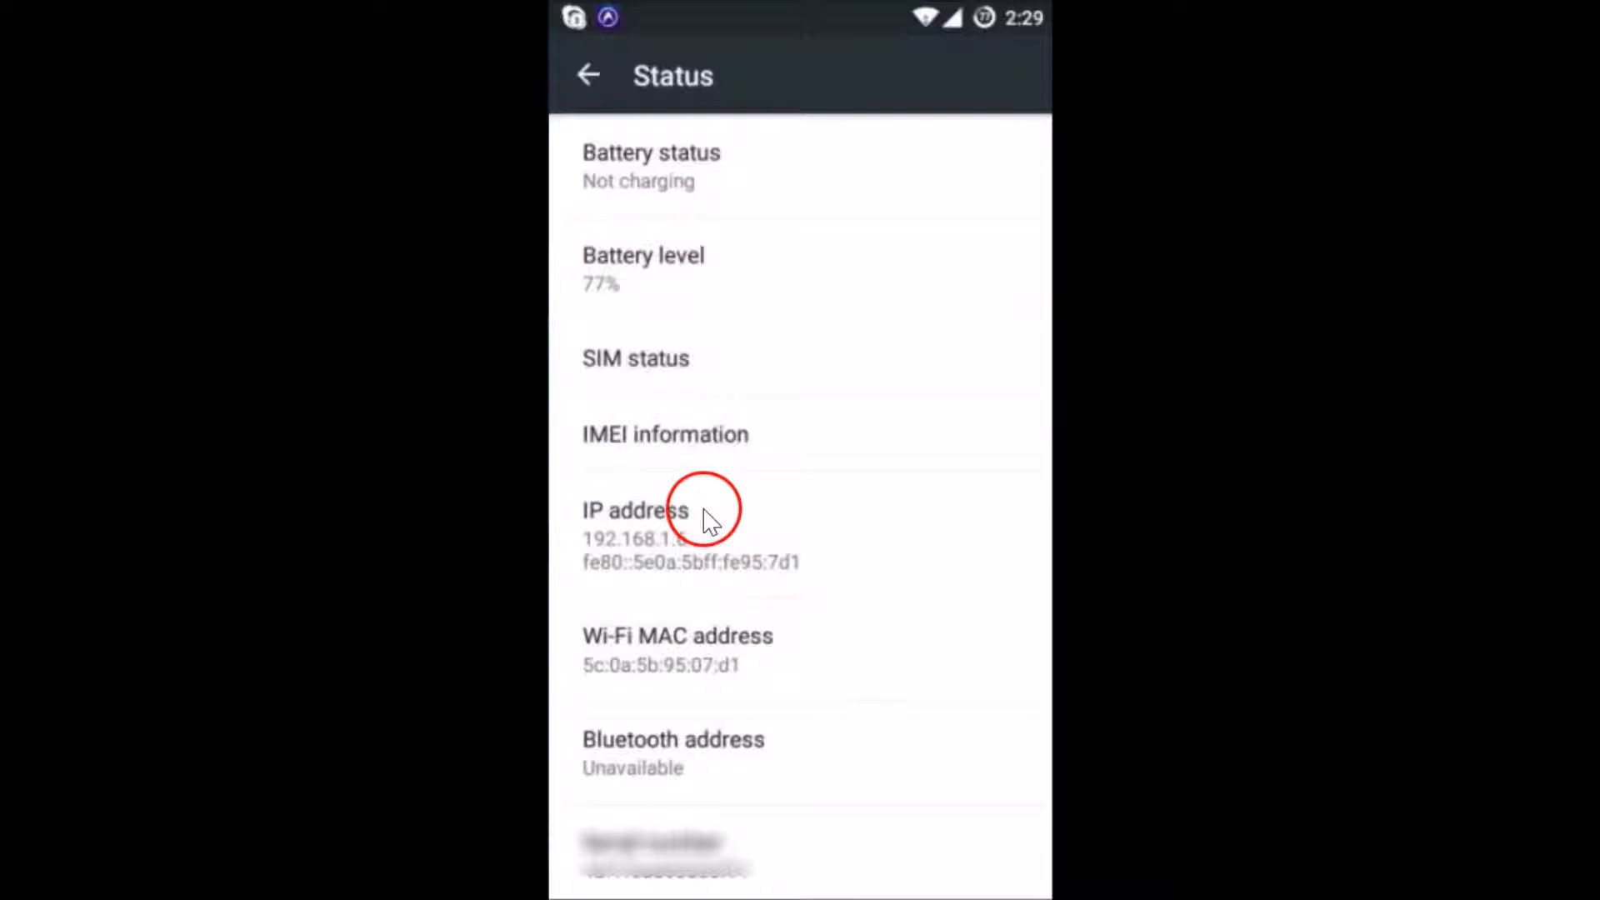